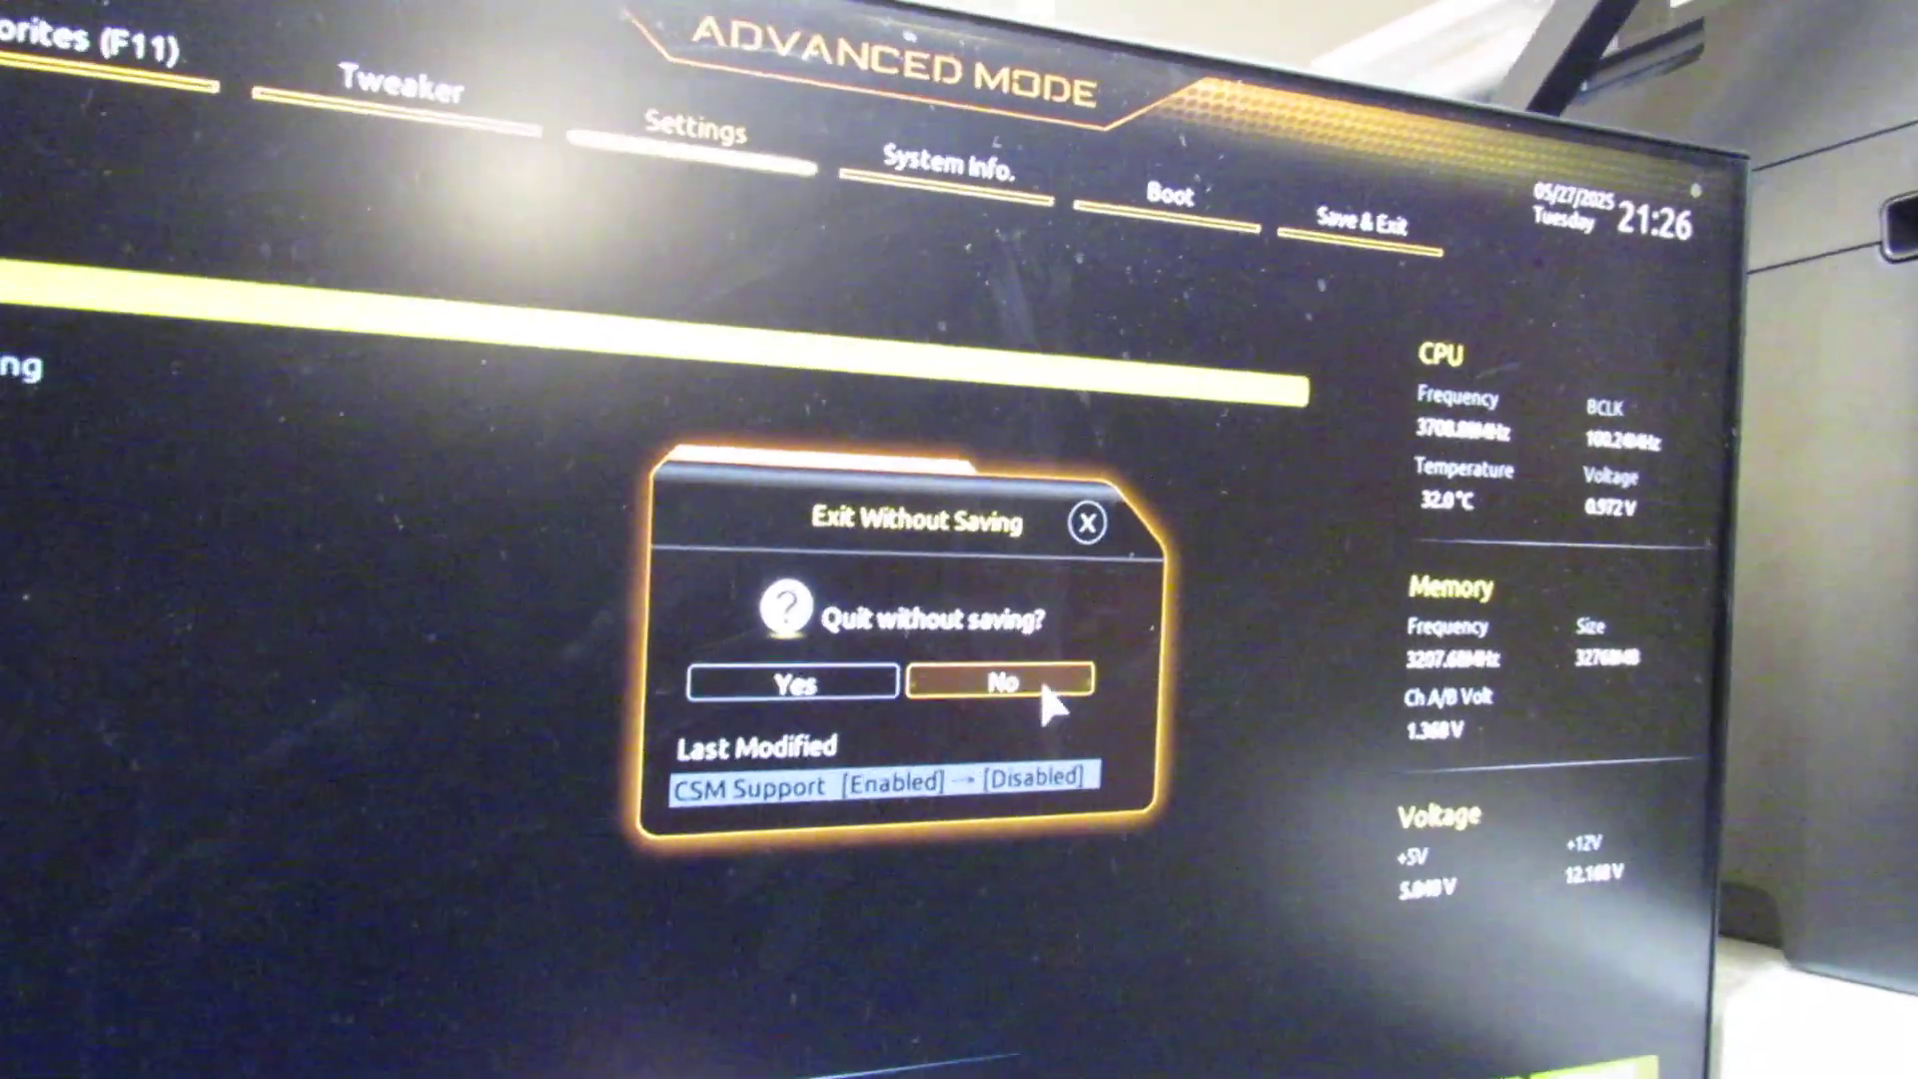
- Answer No to Exit Without Saving so the pending CSM Support Disabled change is kept
{"action": "left_click", "coordinate": [1004, 681]}
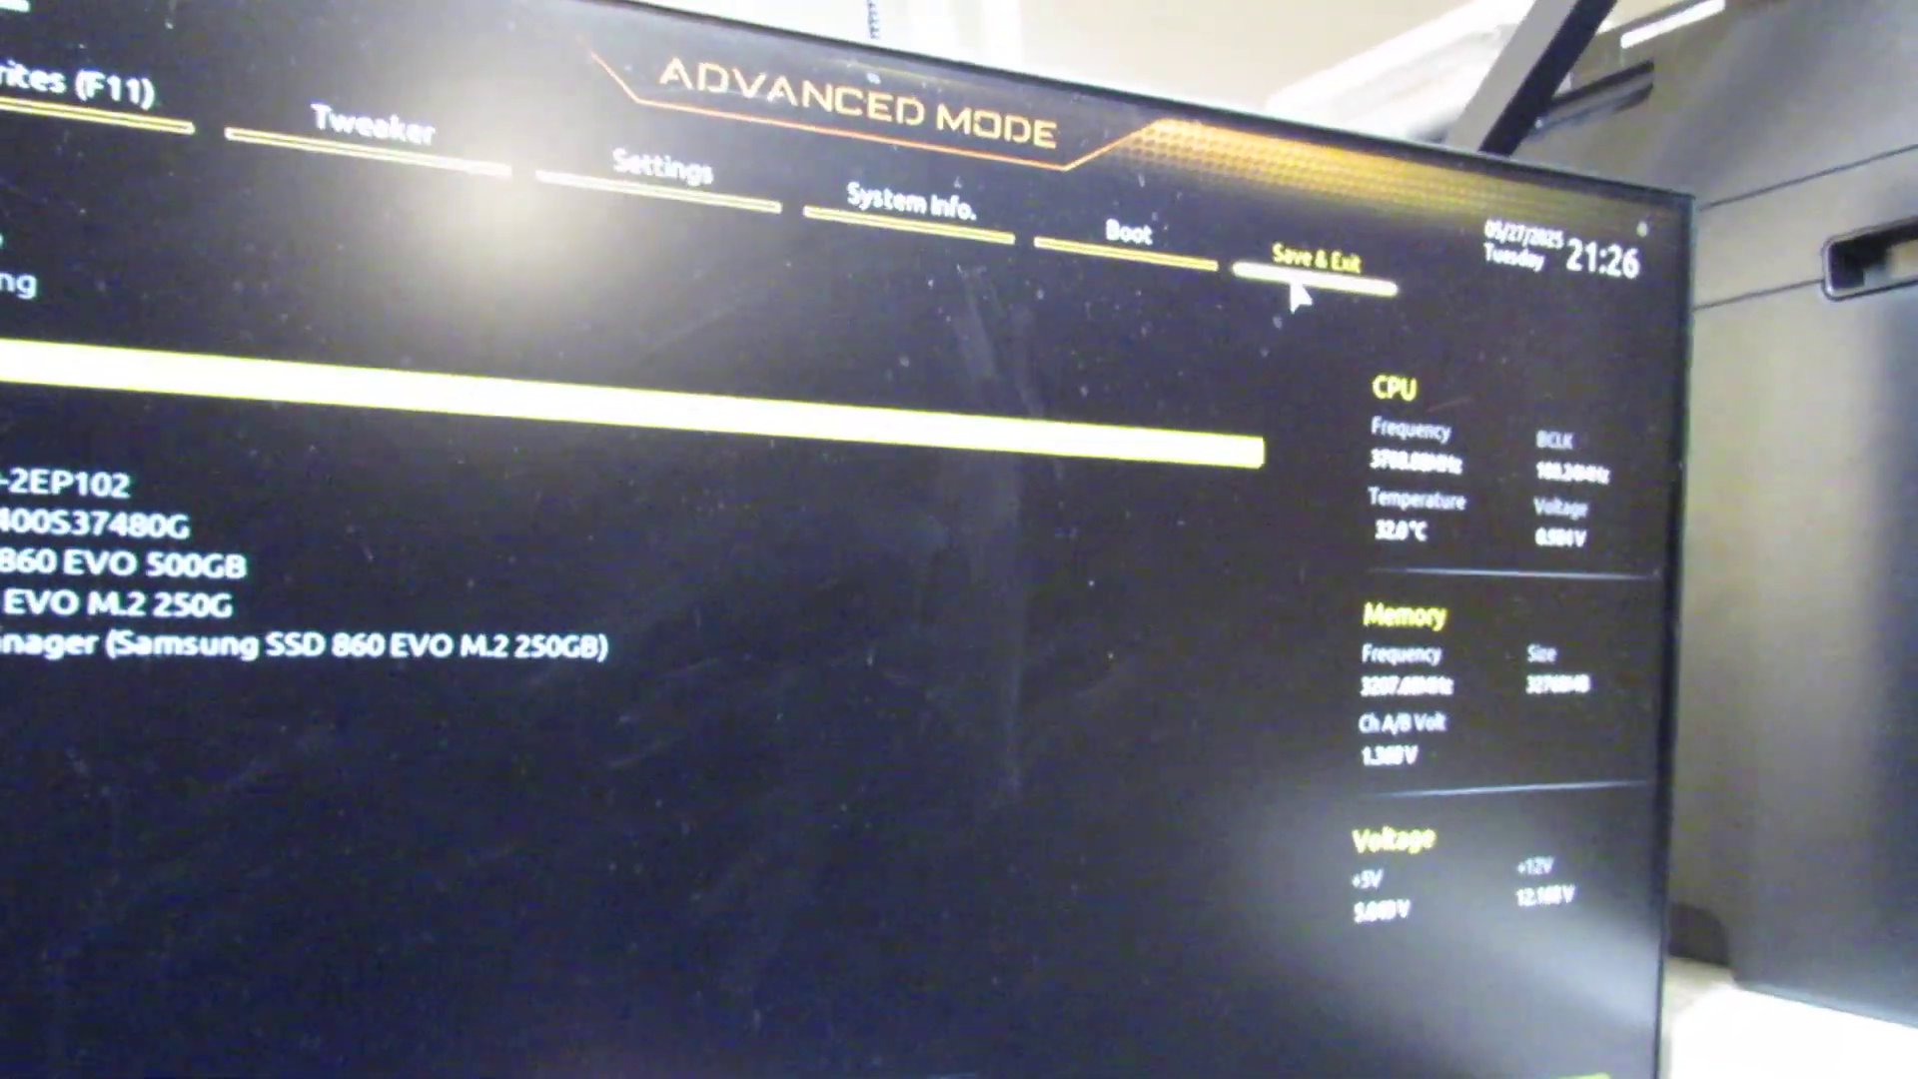